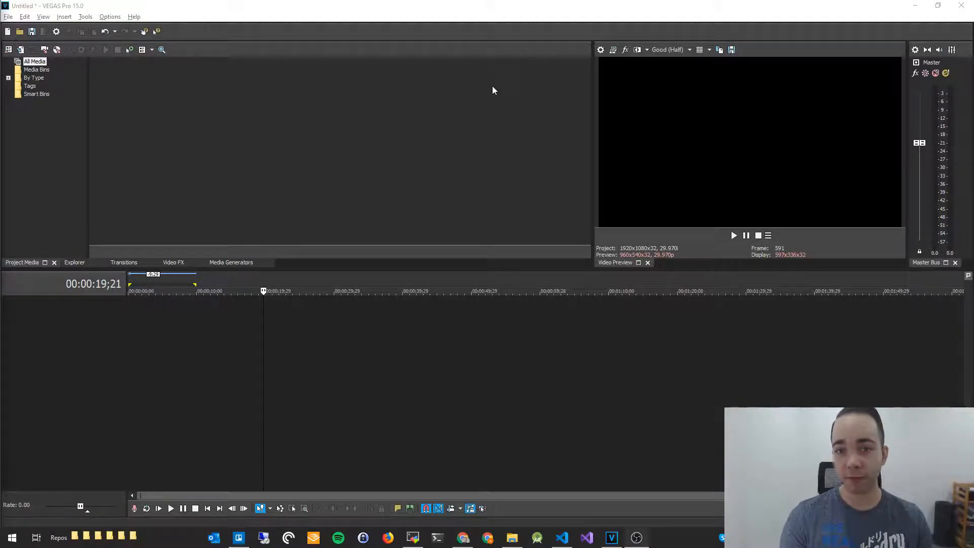
{"action": "mouse_move", "coordinate": [497, 120]}
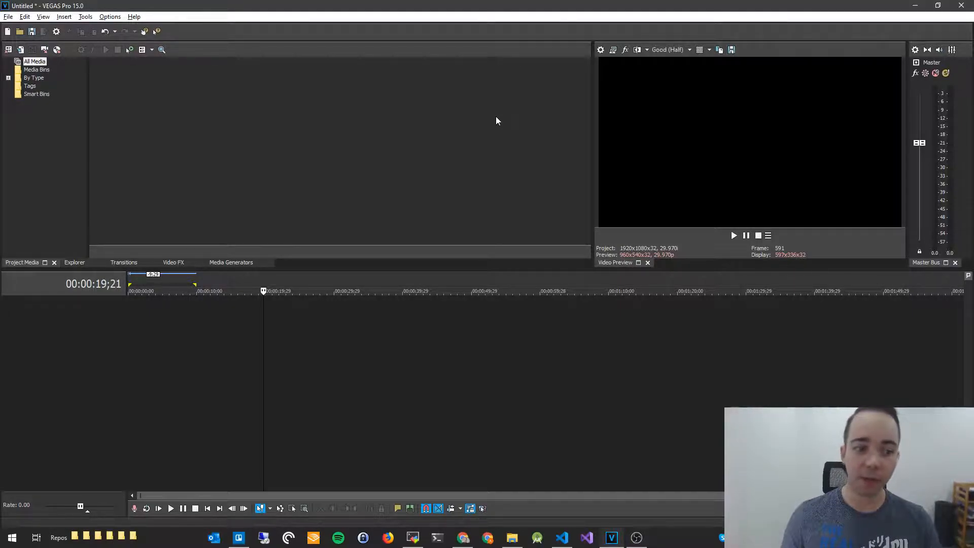
{"action": "mouse_move", "coordinate": [272, 256]}
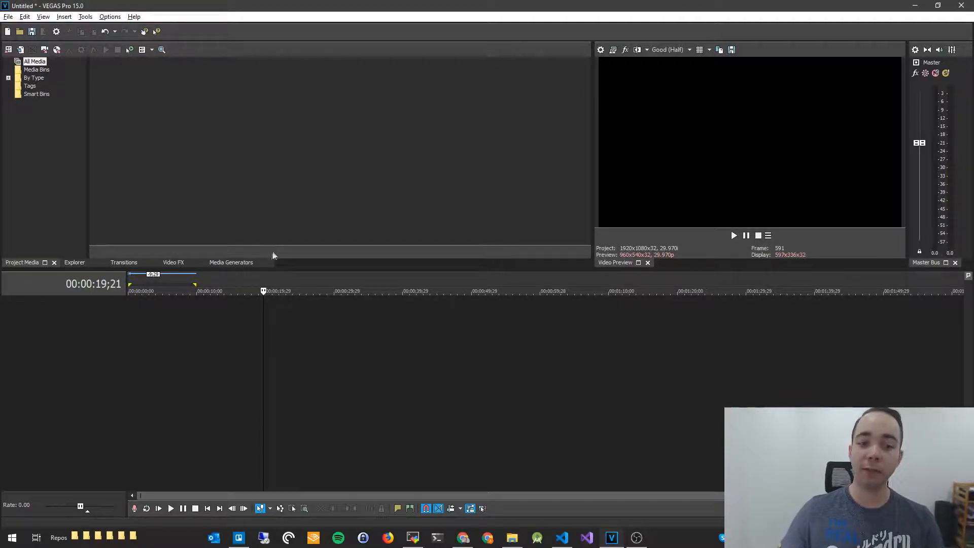
- Add the Linear White to Black Color Gradient preset from Media Generators to the timeline
{"action": "left_click", "coordinate": [231, 262]}
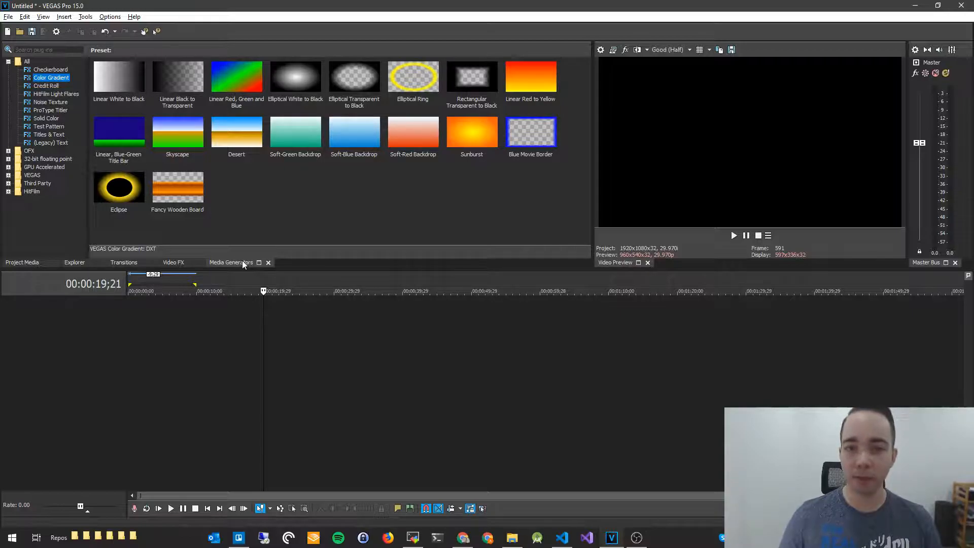
{"action": "left_click", "coordinate": [119, 76]}
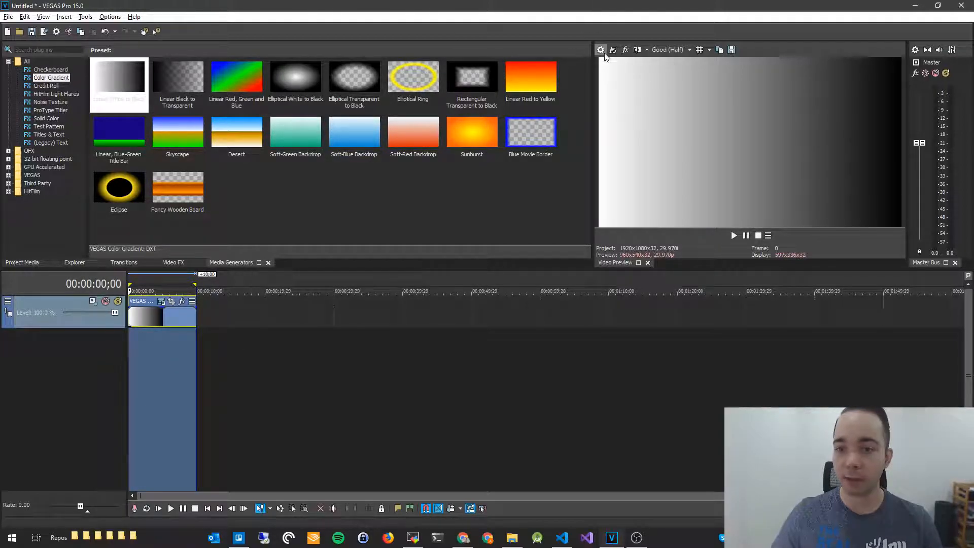
{"action": "mouse_move", "coordinate": [599, 50]}
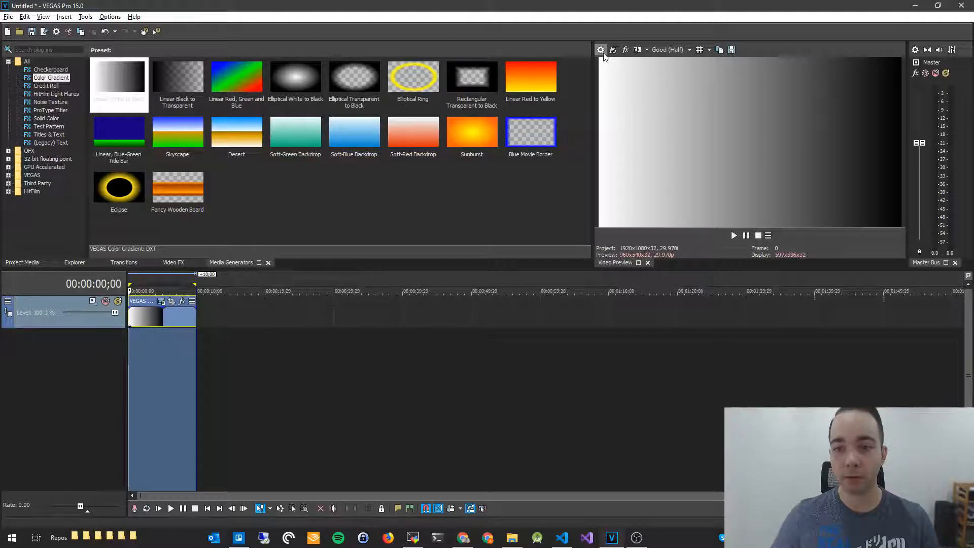
{"action": "mouse_move", "coordinate": [600, 50]}
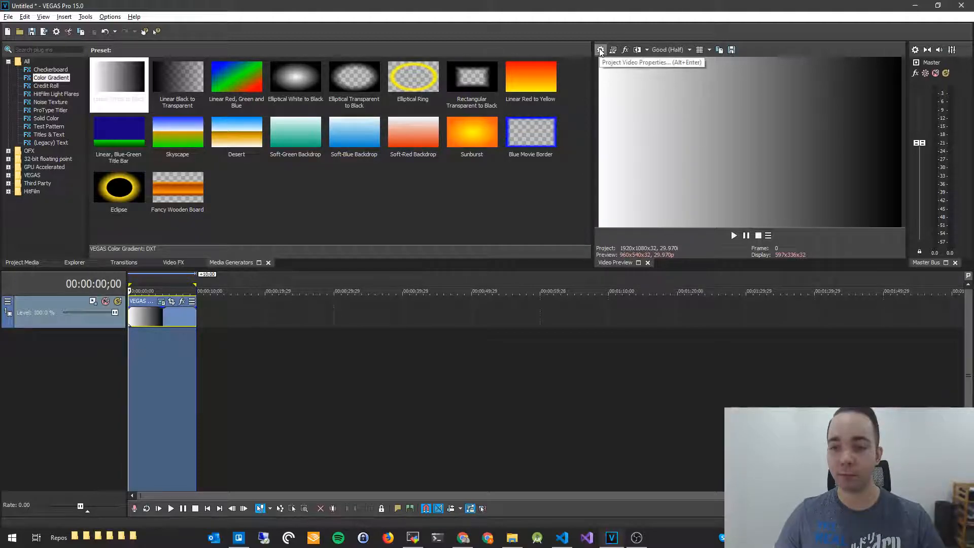
{"action": "mouse_move", "coordinate": [497, 179]}
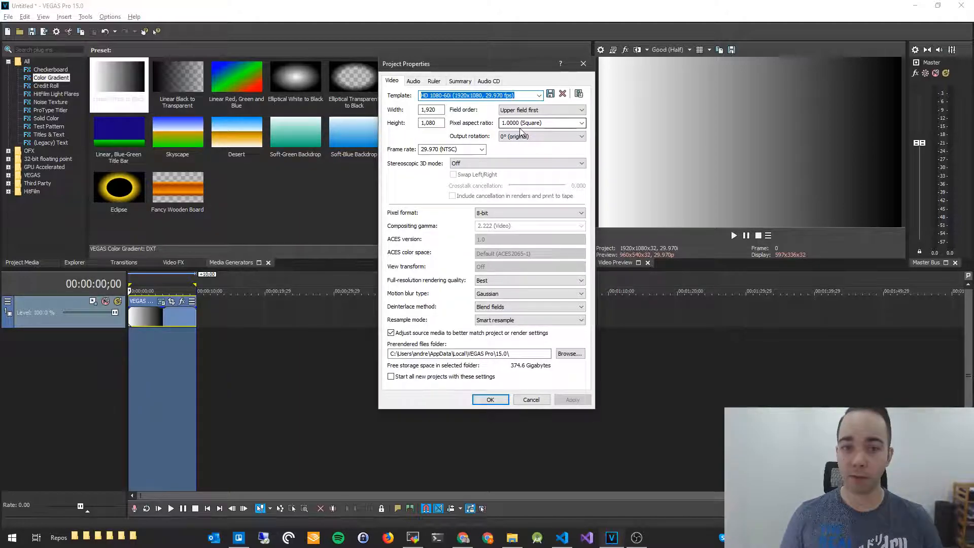
{"action": "mouse_move", "coordinate": [544, 110]}
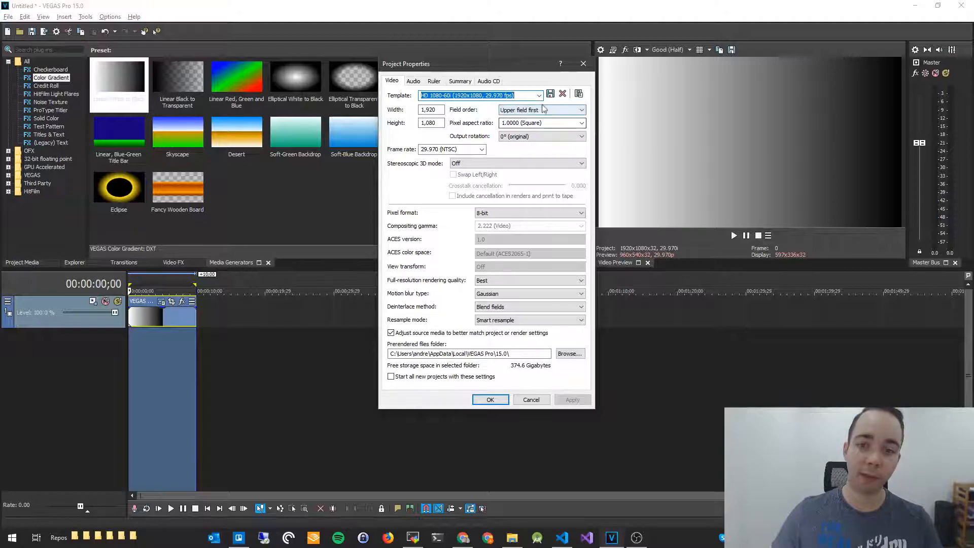
- Apply the HD 1080 (1920x1080) project template with the frame rate raised to 60.000 fps
{"action": "left_click", "coordinate": [539, 95]}
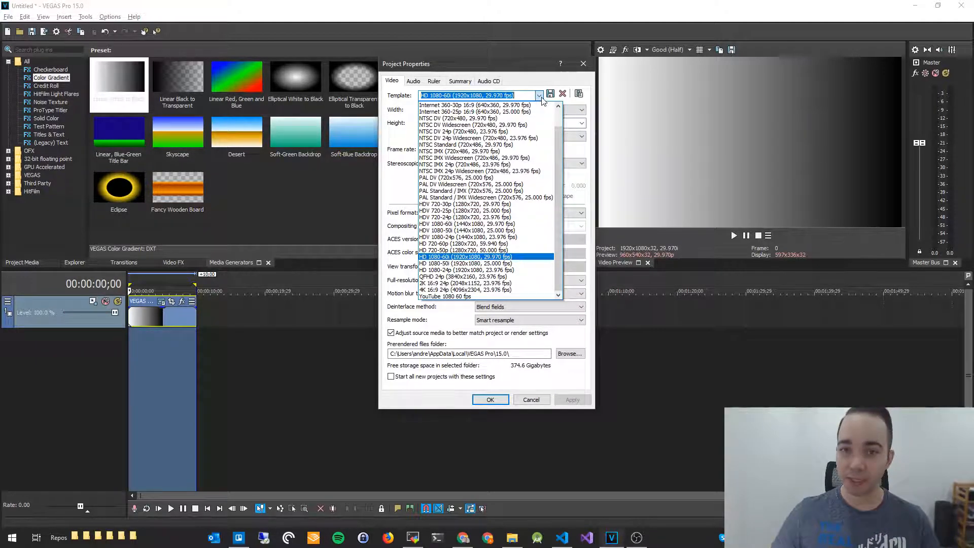
{"action": "mouse_move", "coordinate": [508, 259]}
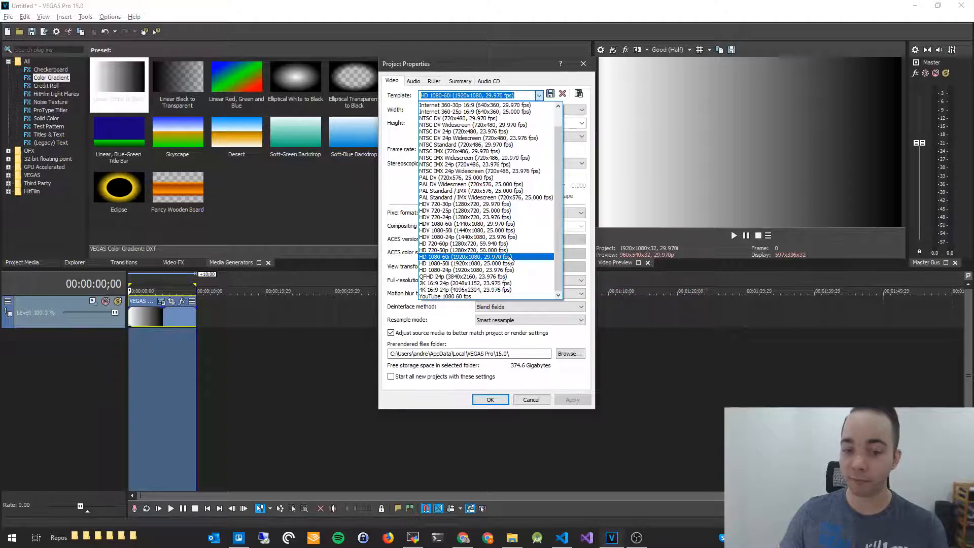
{"action": "left_click", "coordinate": [485, 257]}
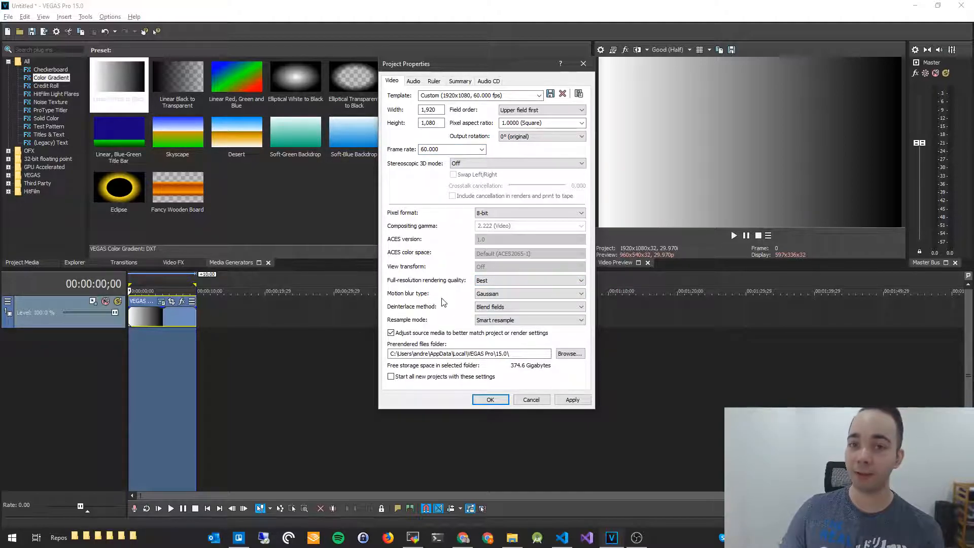
{"action": "mouse_move", "coordinate": [443, 314]}
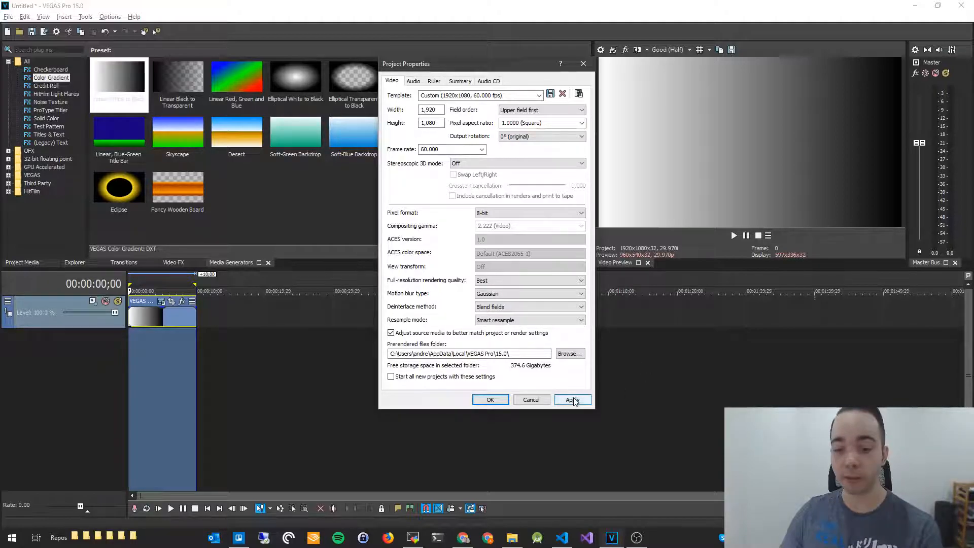
{"action": "left_click", "coordinate": [571, 400]}
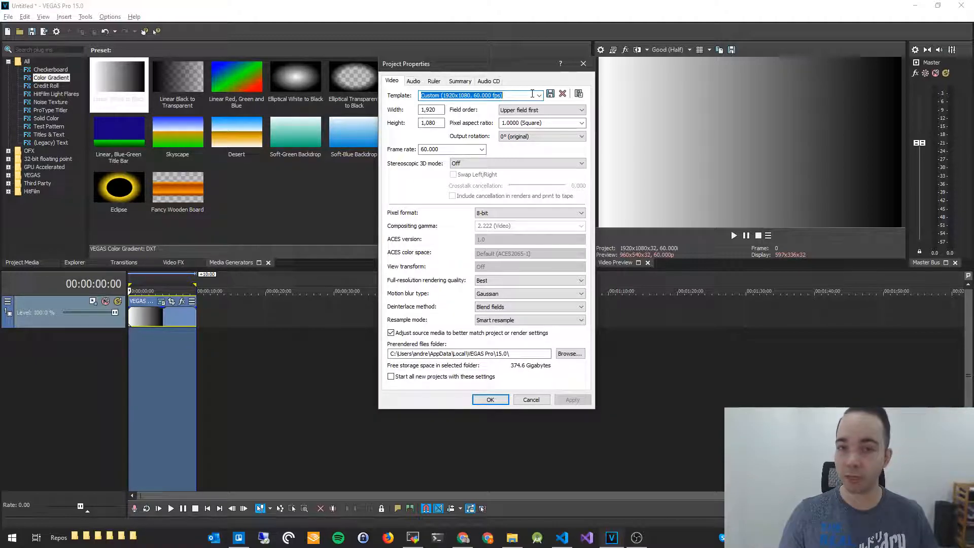
- Save the project settings as template 'YouTube 1080 60fps' and confirm the properties
{"action": "type", "text": "YouTube"}
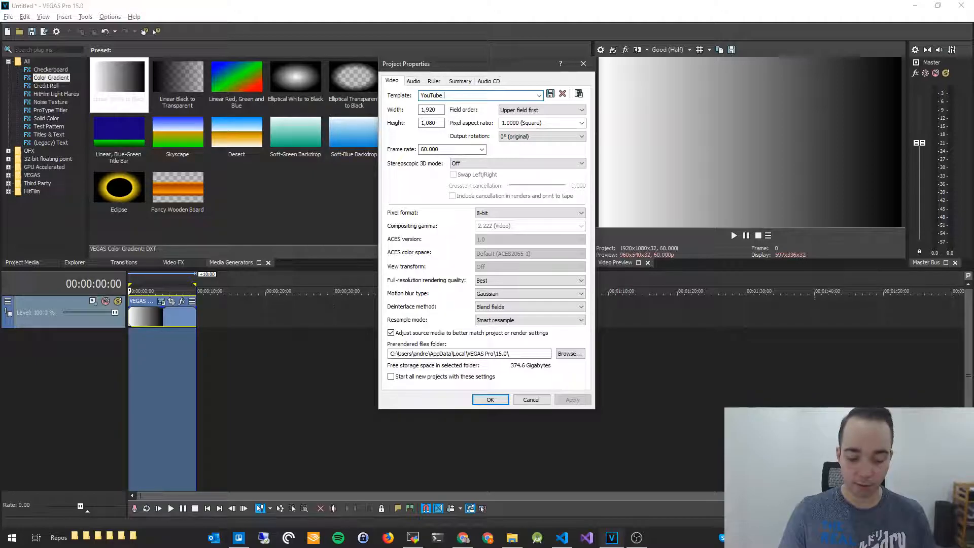
{"action": "type", "text": "1080"}
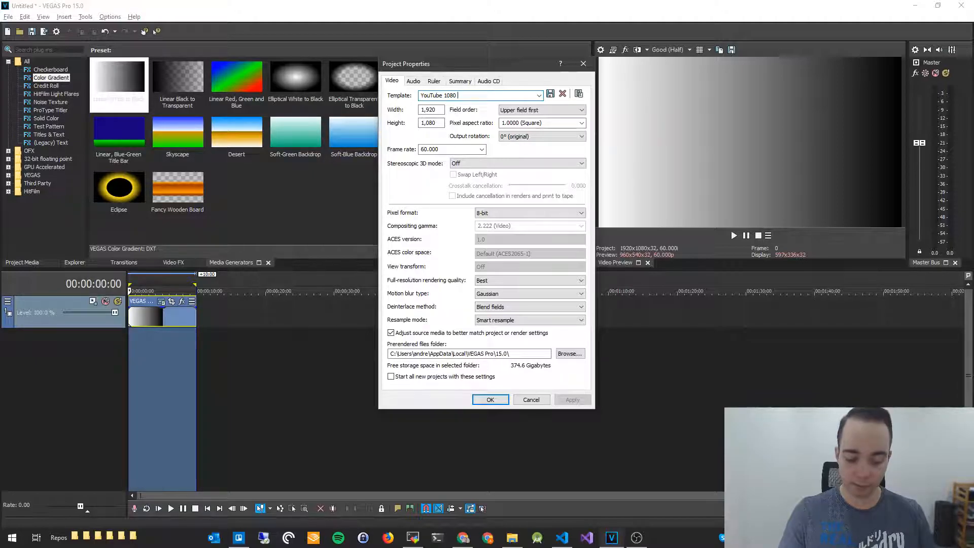
{"action": "type", "text": "60fps"}
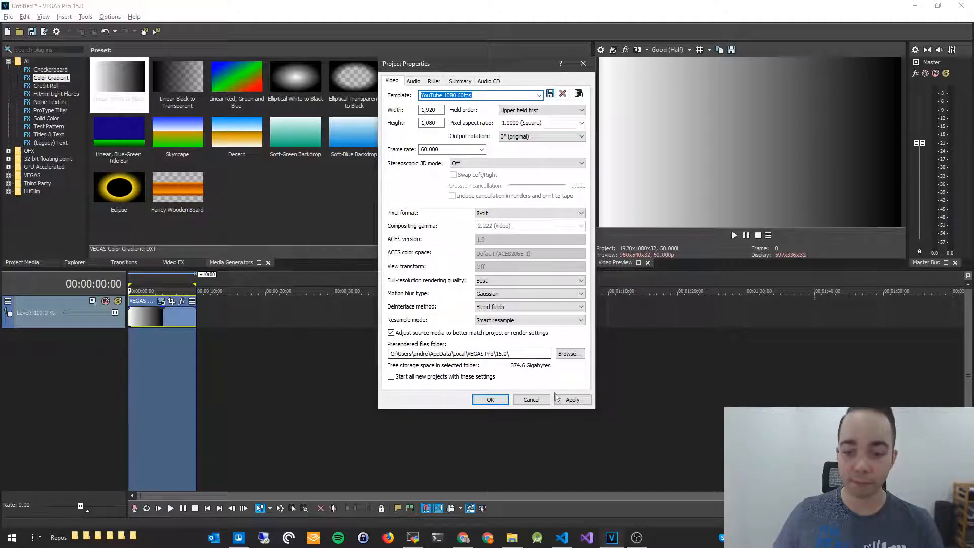
{"action": "left_click", "coordinate": [490, 400]}
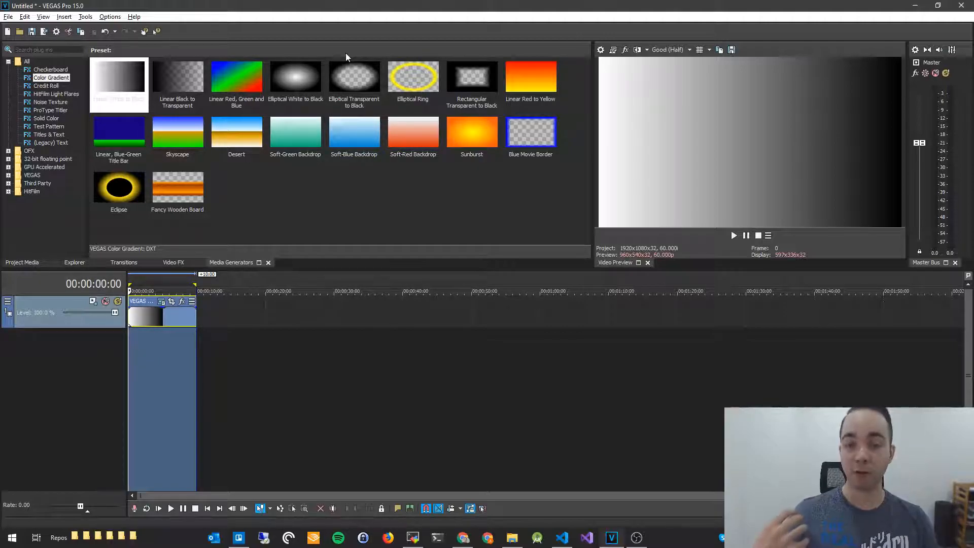
- In Render As, select the Sony AVC/MVC Internet 1920x1080-30p template
{"action": "left_click", "coordinate": [9, 17]}
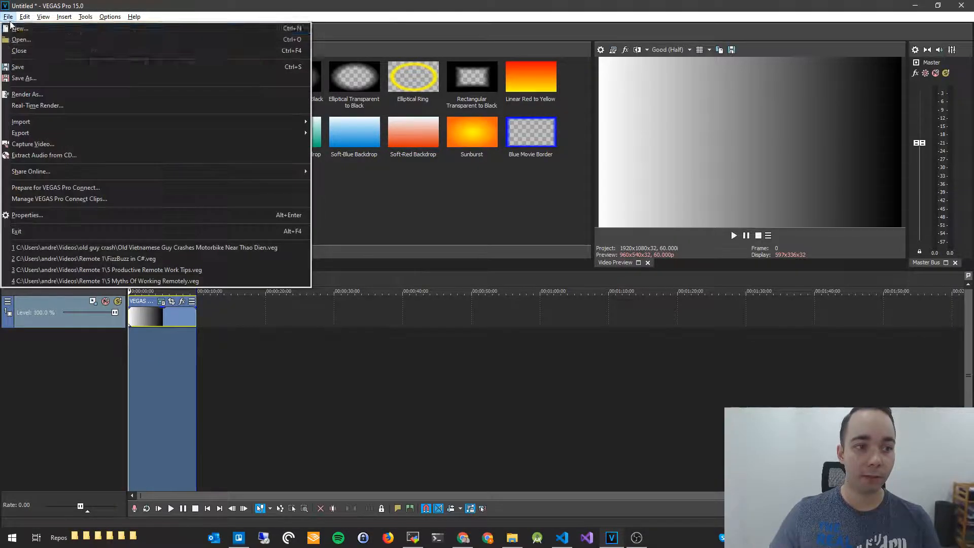
{"action": "mouse_move", "coordinate": [27, 93]}
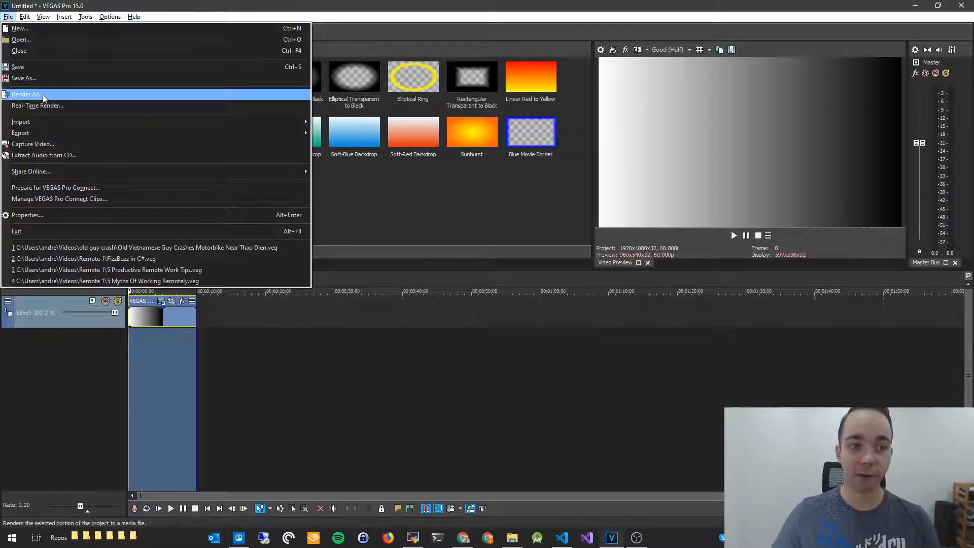
{"action": "left_click", "coordinate": [26, 95]}
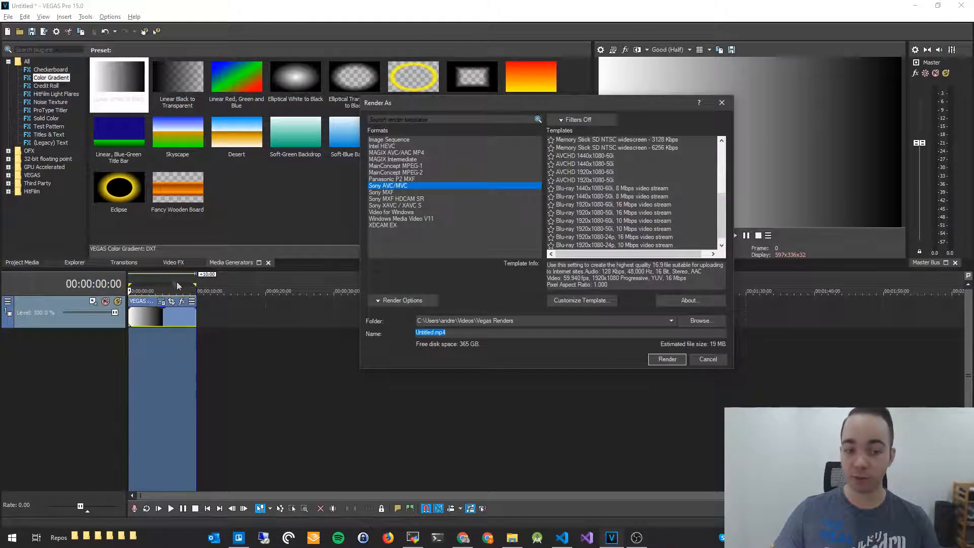
{"action": "scroll", "scroll_direction": "up", "scroll_amount": 3}
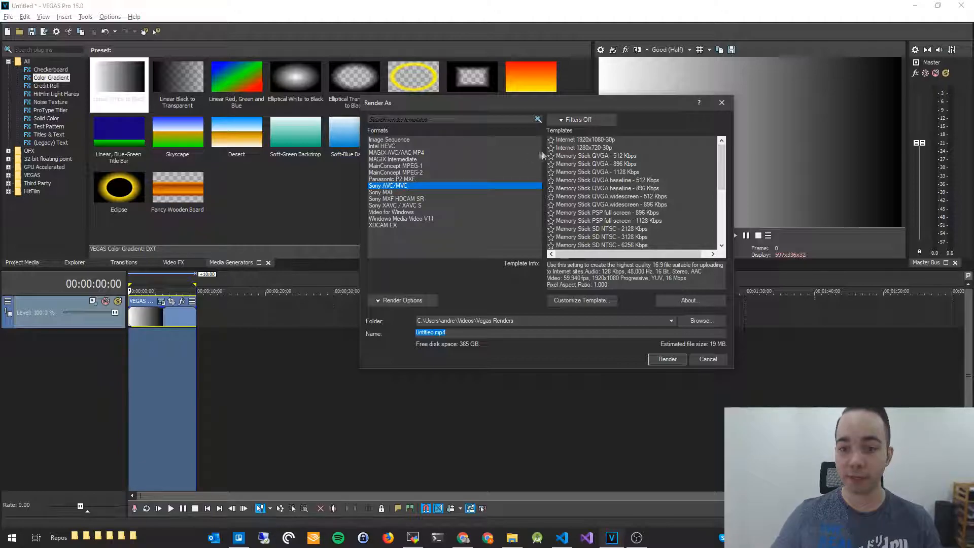
{"action": "left_click", "coordinate": [586, 139]}
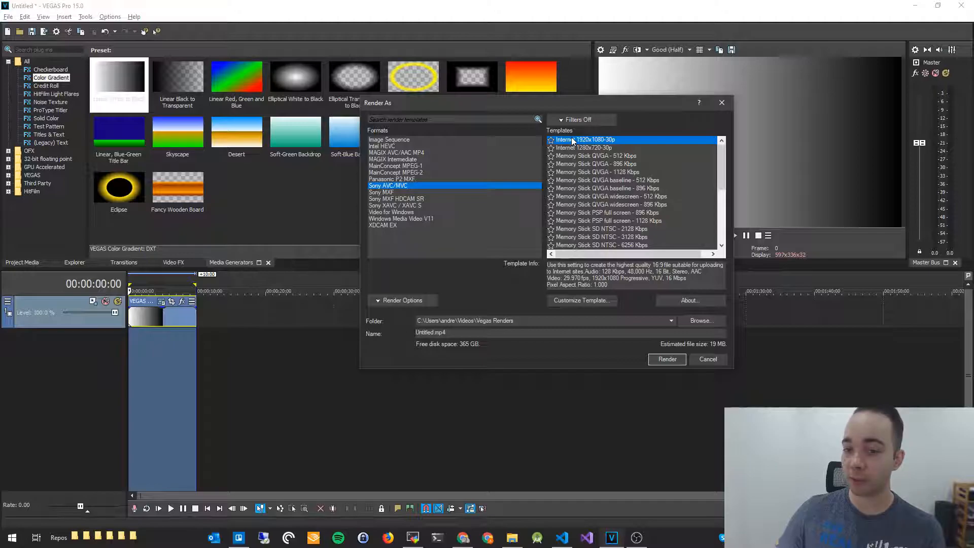
{"action": "scroll", "scroll_direction": "down", "scroll_amount": 3}
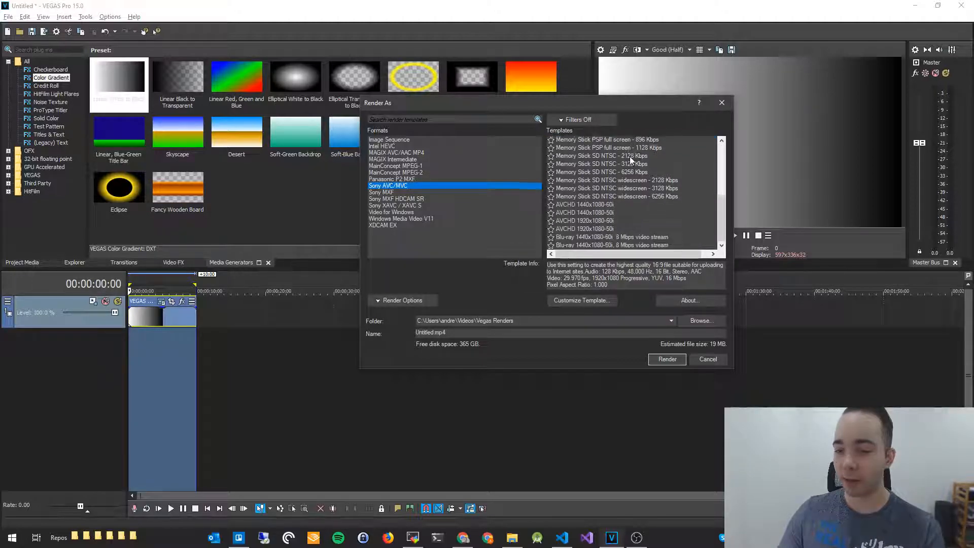
{"action": "scroll", "scroll_direction": "up", "scroll_amount": 3}
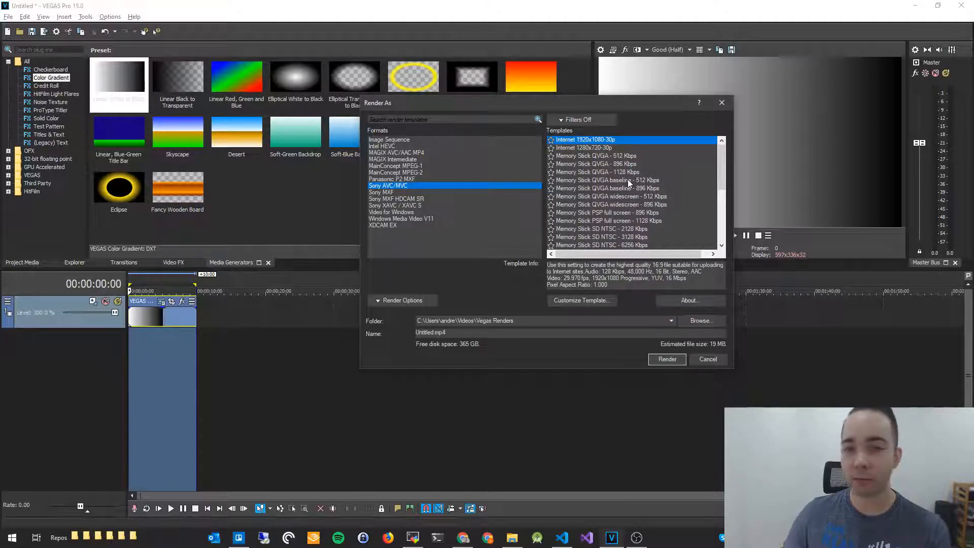
{"action": "mouse_move", "coordinate": [610, 151]}
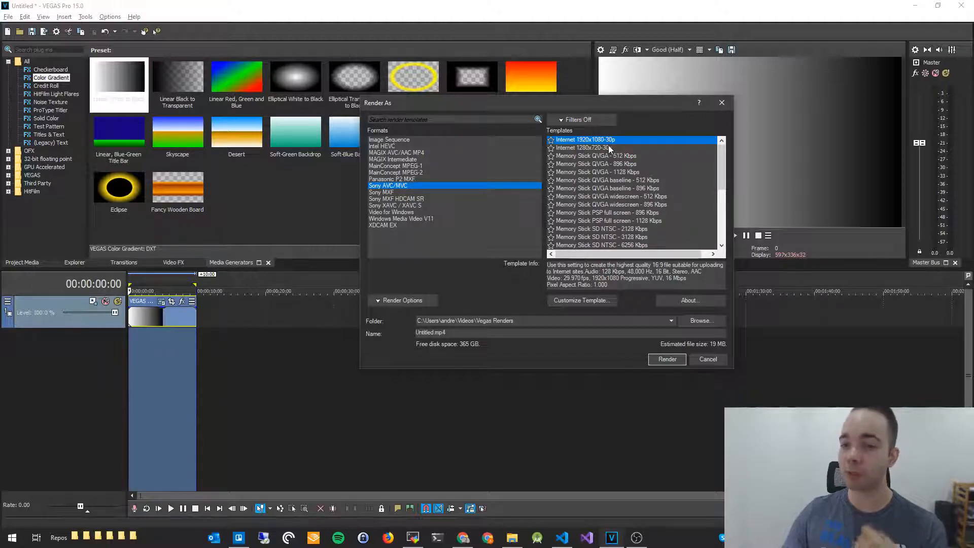
{"action": "mouse_move", "coordinate": [614, 145]}
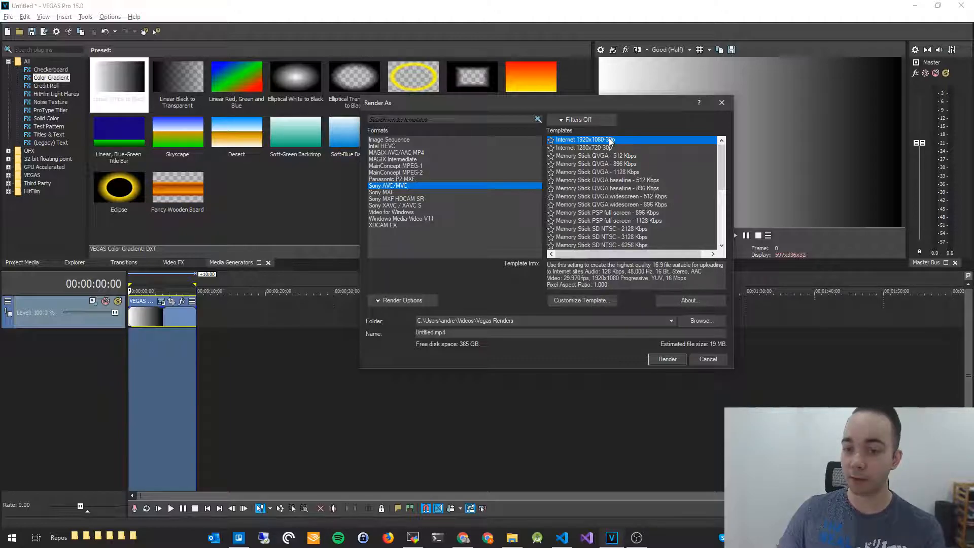
{"action": "mouse_move", "coordinate": [594, 205]}
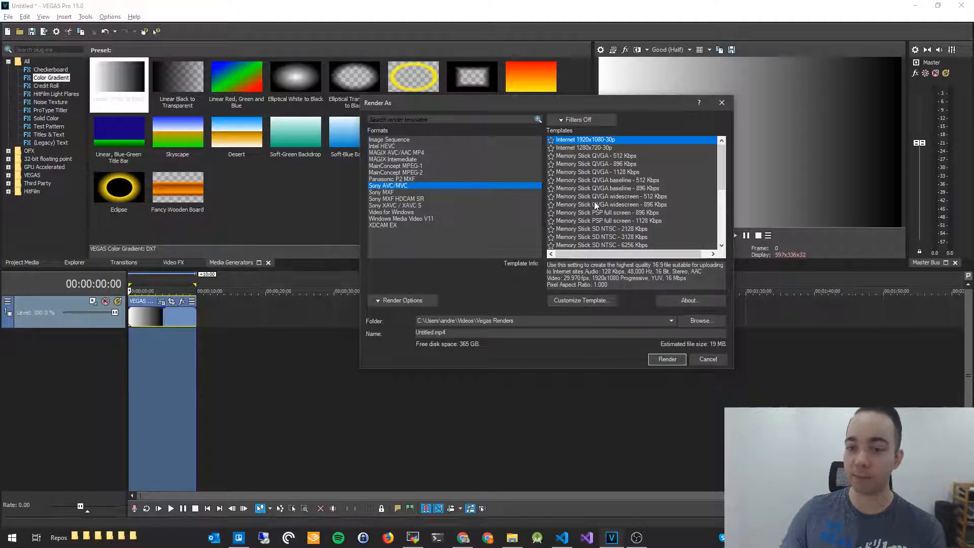
{"action": "mouse_move", "coordinate": [580, 310]}
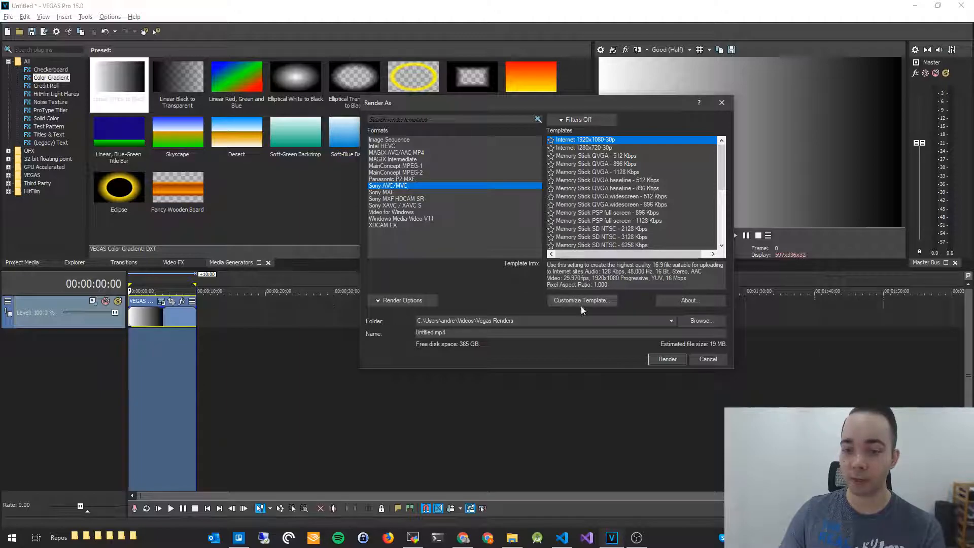
- Customize the render template to 60 (59.940) fps and name it 'YouTube 60fps 1080p'
{"action": "left_click", "coordinate": [580, 301]}
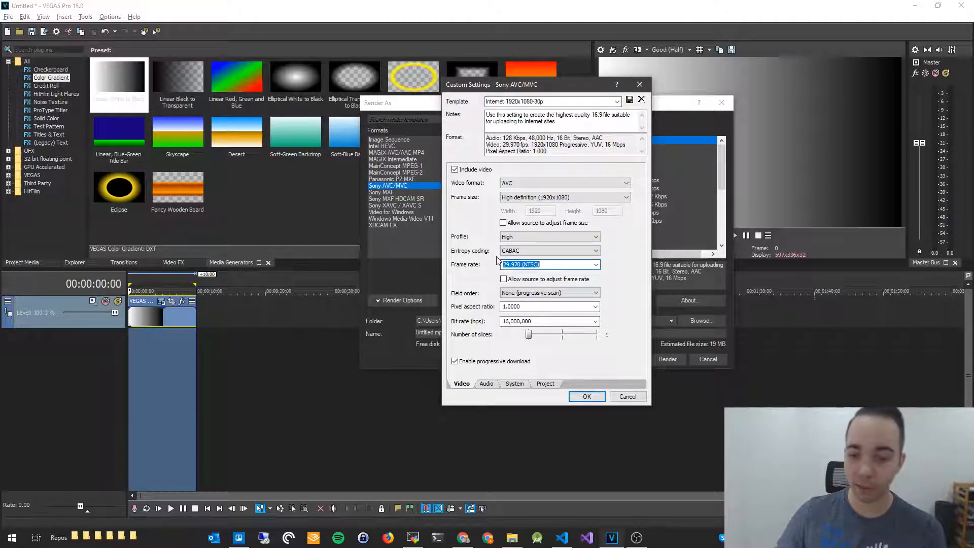
{"action": "type", "text": "60"}
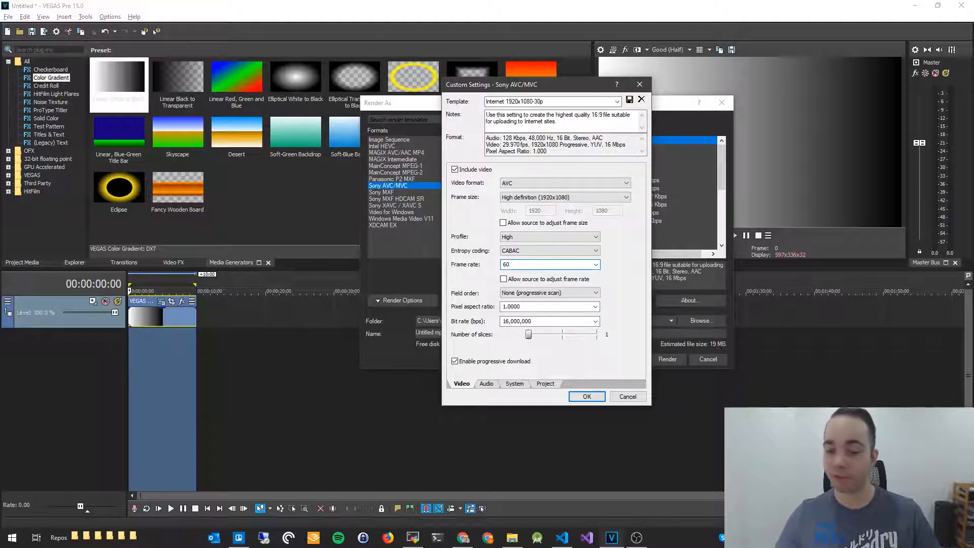
{"action": "left_click", "coordinate": [549, 264]}
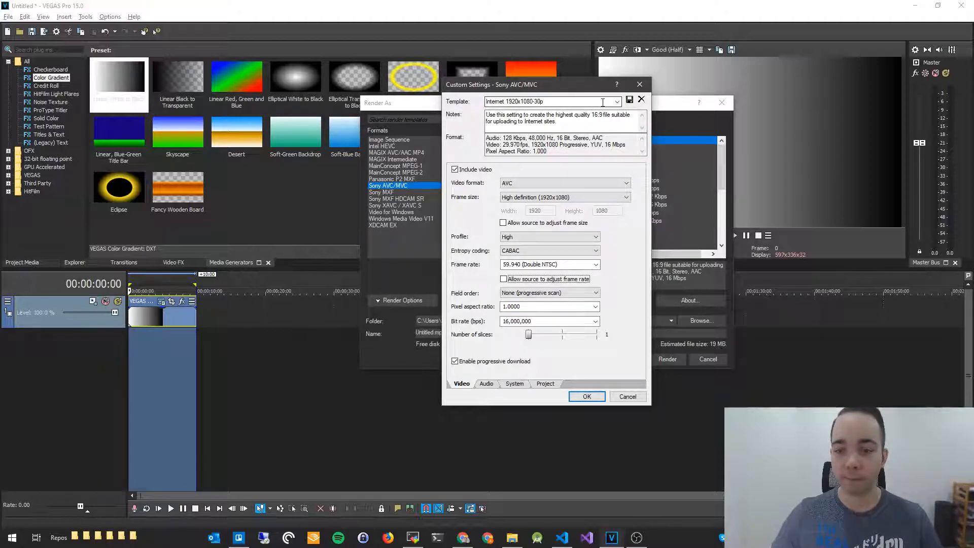
{"action": "type", "text": "You"}
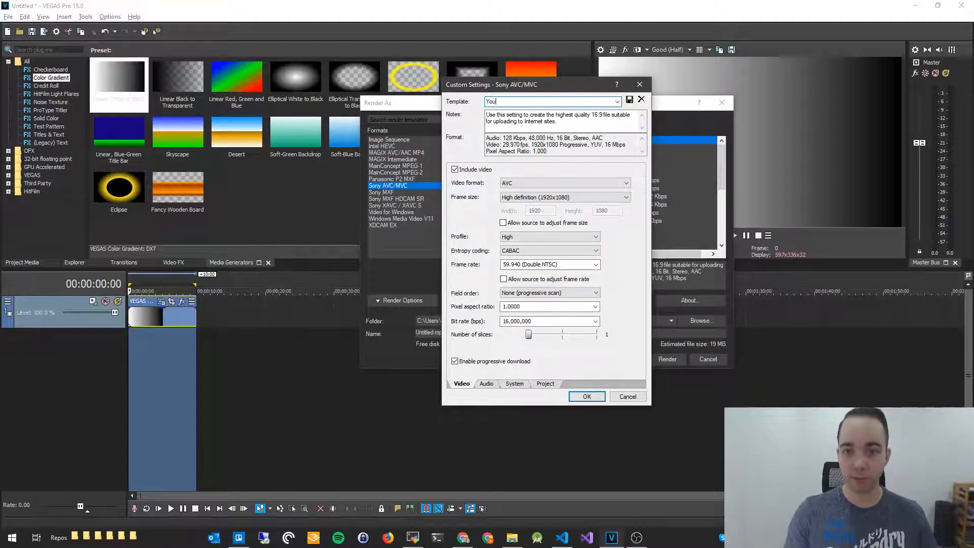
{"action": "type", "text": "Tube 60fps"}
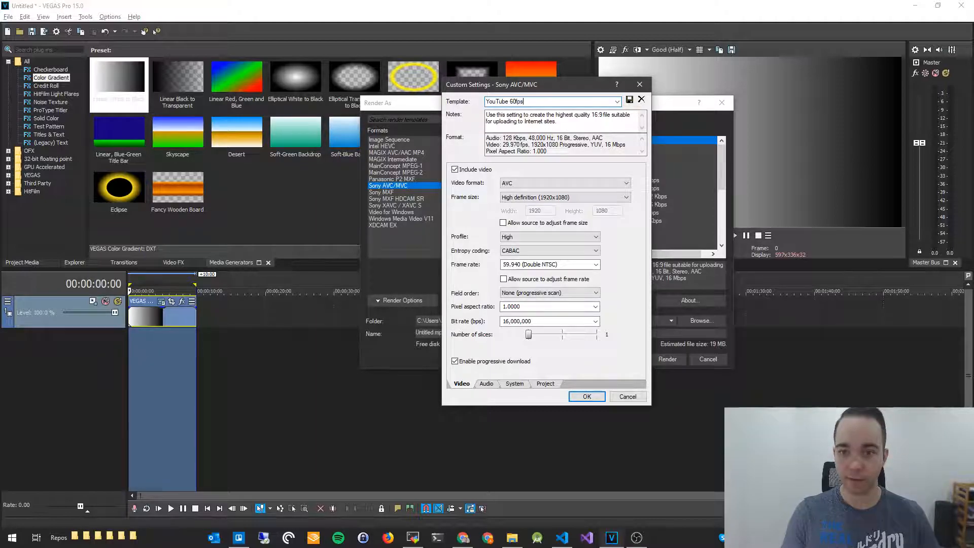
{"action": "type", "text": "1080p"}
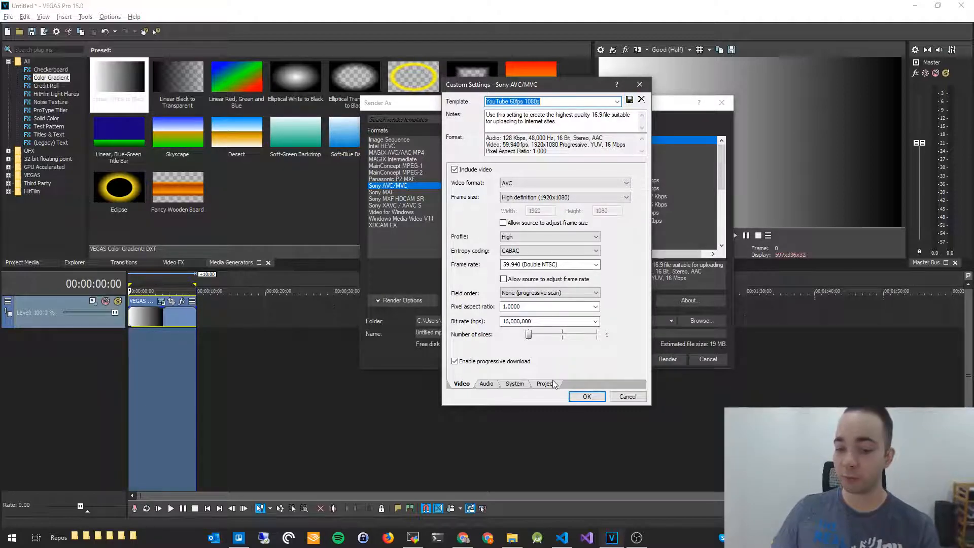
- Set video rendering quality to Best and save the 'YouTube 60fps 1080p' render template
{"action": "left_click", "coordinate": [545, 383]}
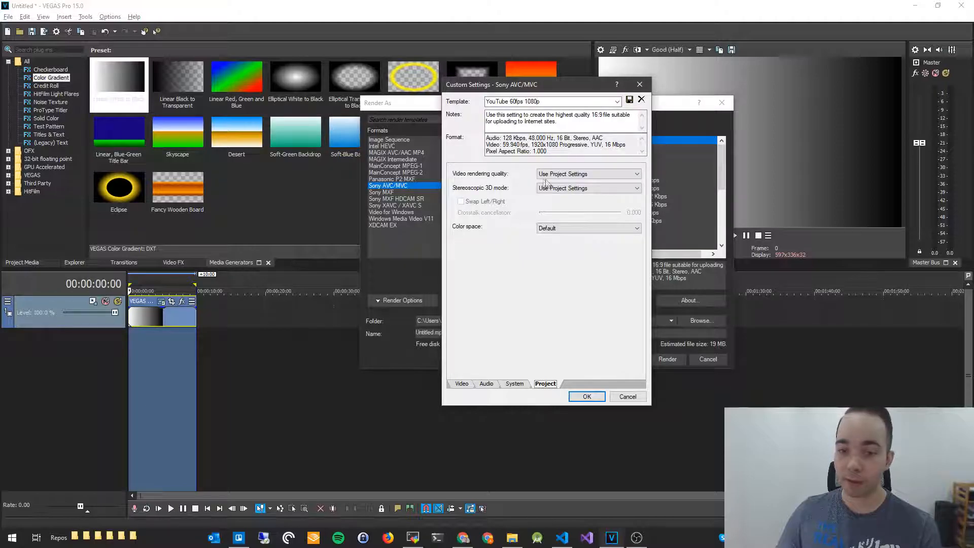
{"action": "left_click", "coordinate": [636, 174]}
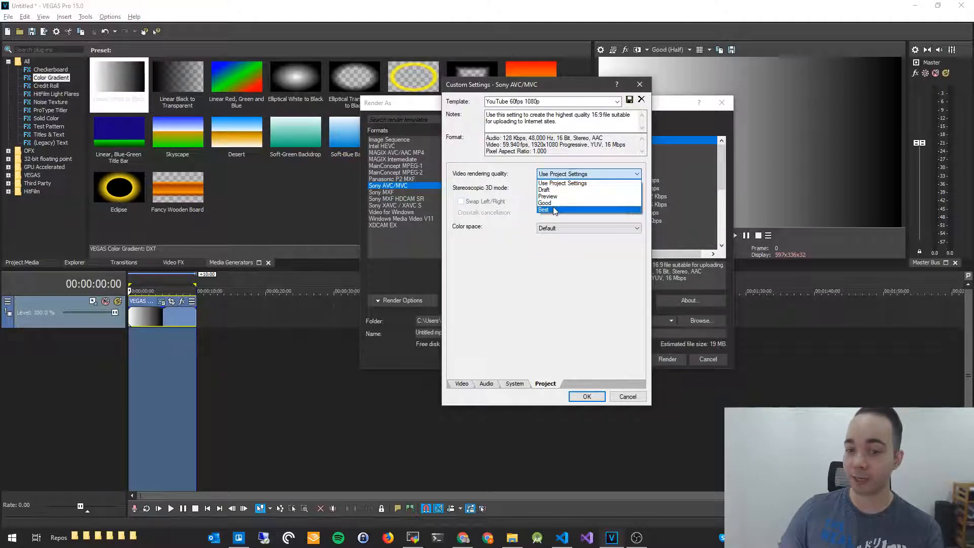
{"action": "left_click", "coordinate": [545, 209]}
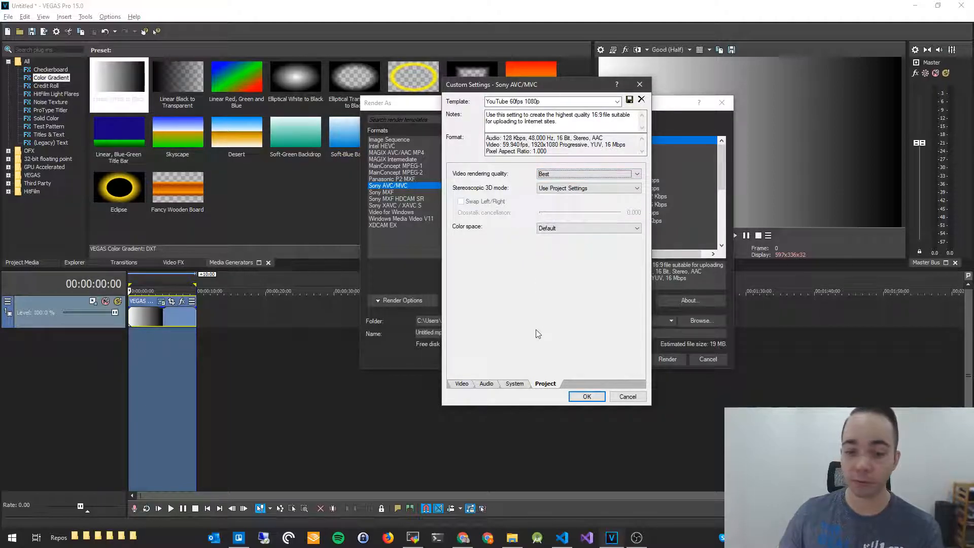
{"action": "left_click", "coordinate": [462, 383]}
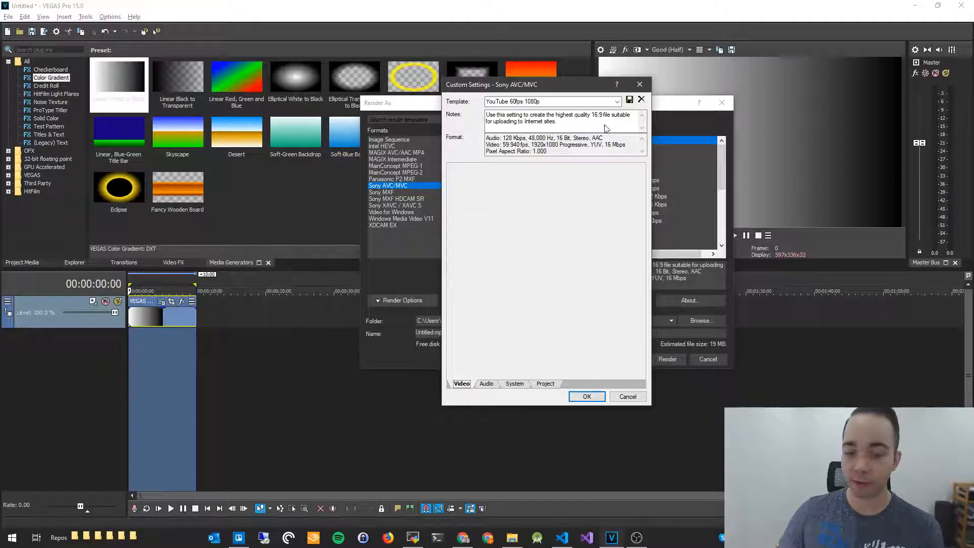
{"action": "left_click", "coordinate": [462, 384]}
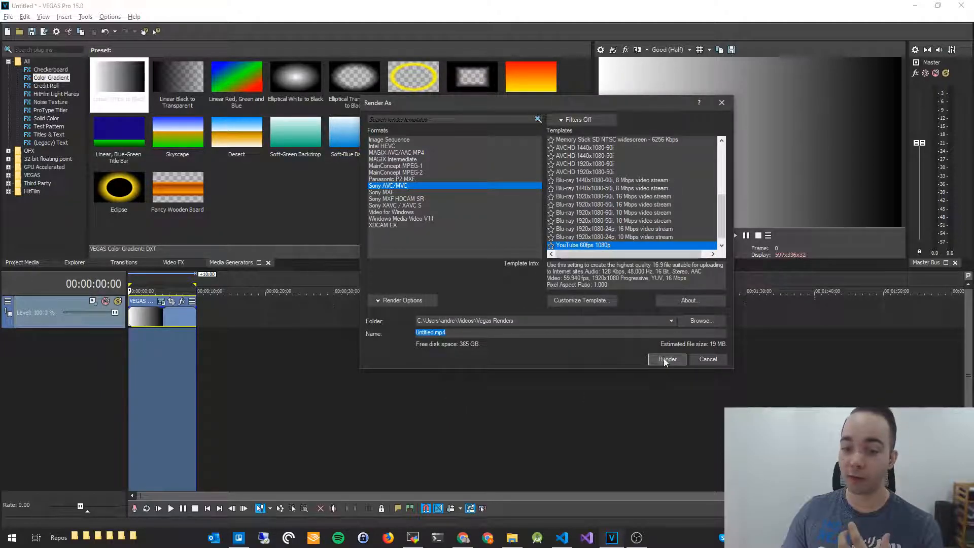
- Start rendering Untitled.mp4 with the YouTube 60fps 1080p template
{"action": "left_click", "coordinate": [666, 359]}
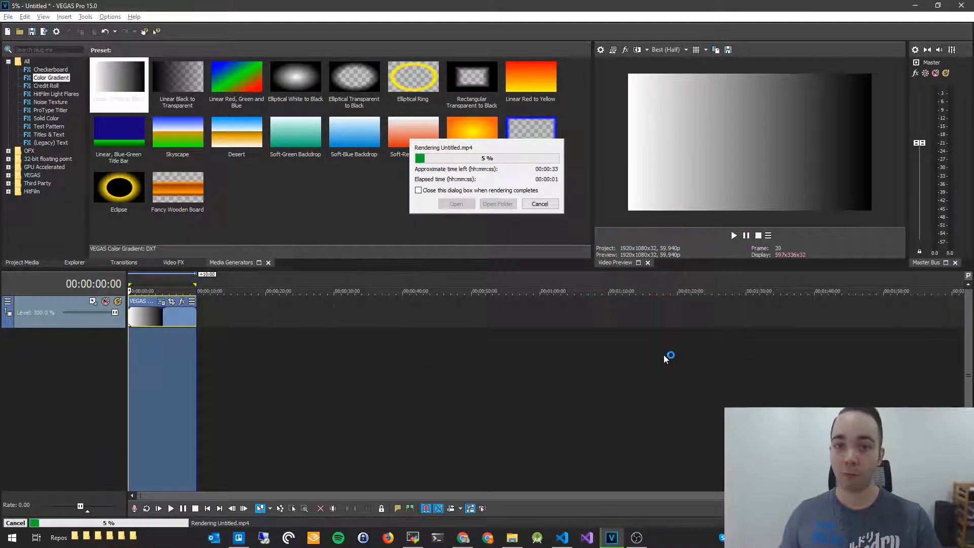